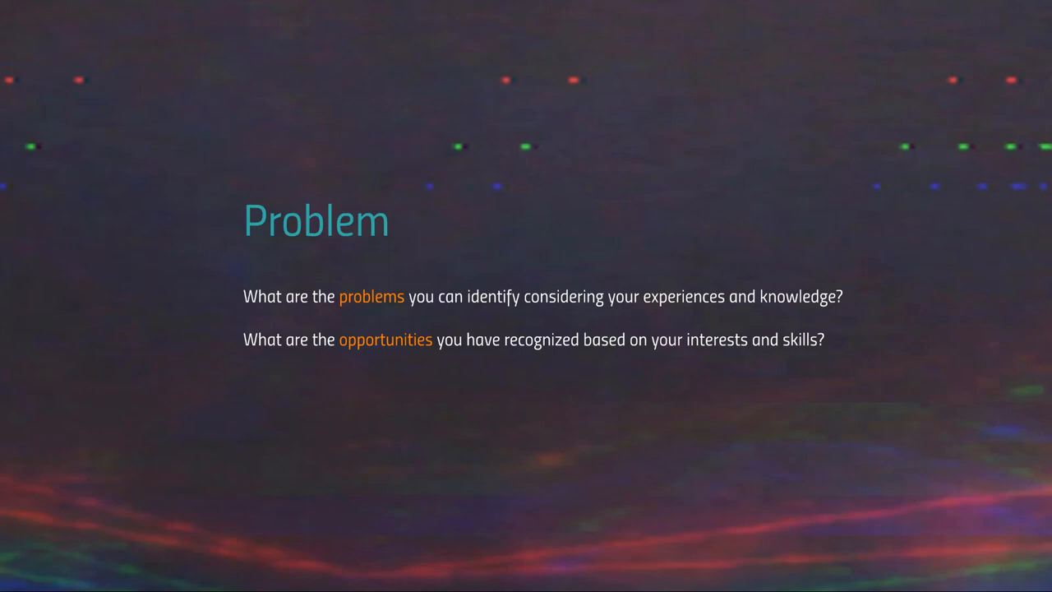
Advance the slideshow from the Problem slide to the Make something slide
key(Right)
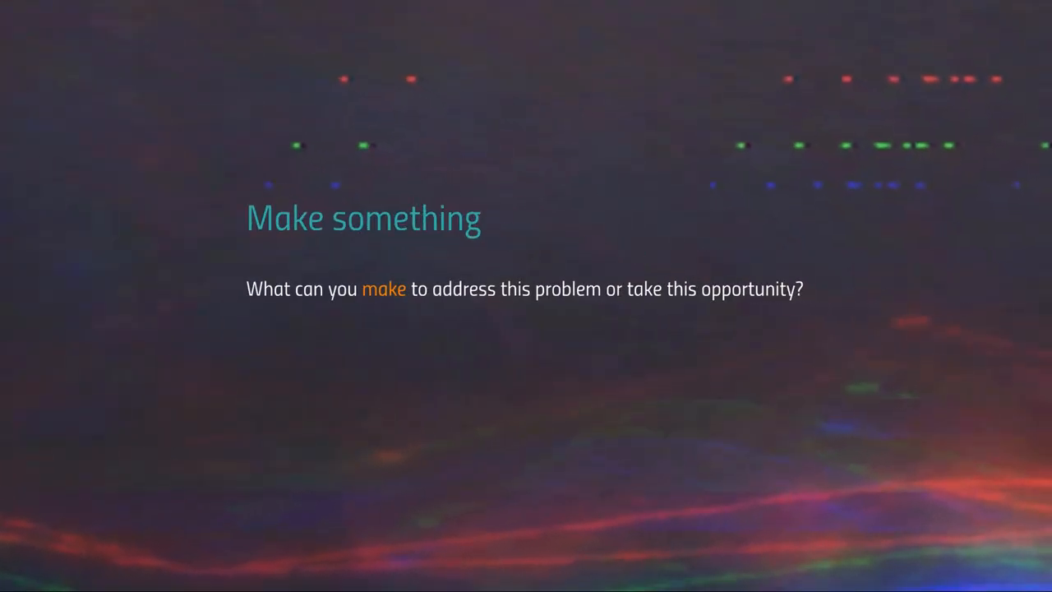